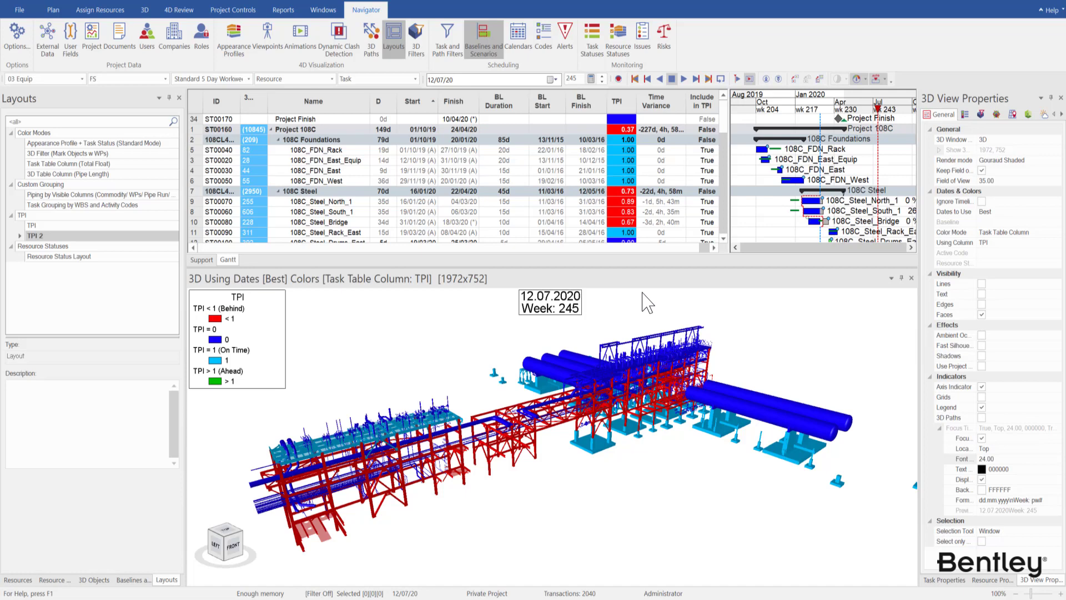
Open the Customize Columns dialog for the Gantt task table
click(52, 10)
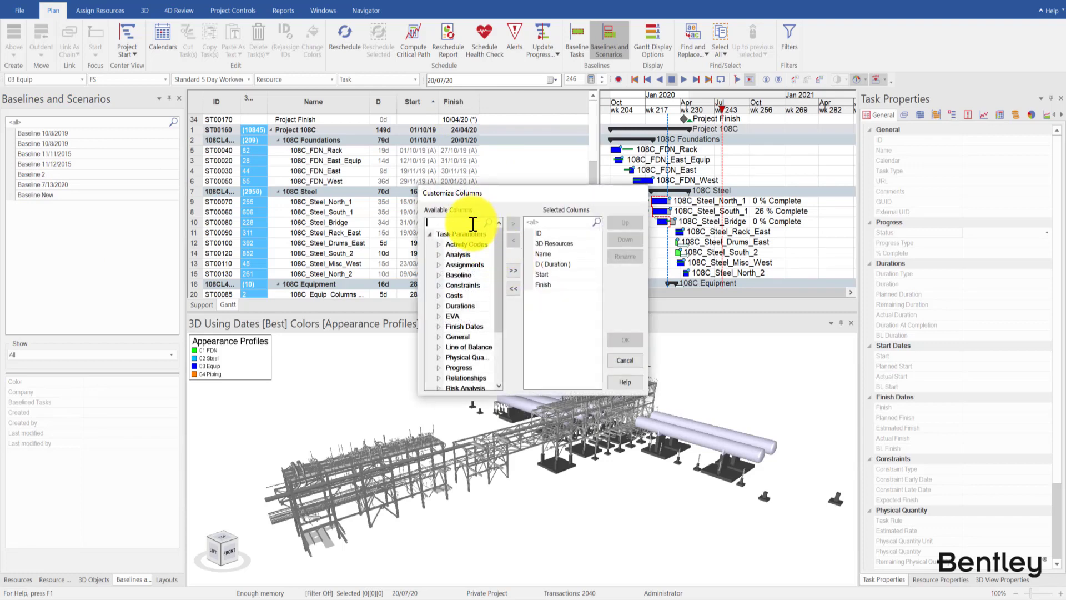
Add the BL Duration, BL Start and BL Finish columns to the task table
text(bl d)
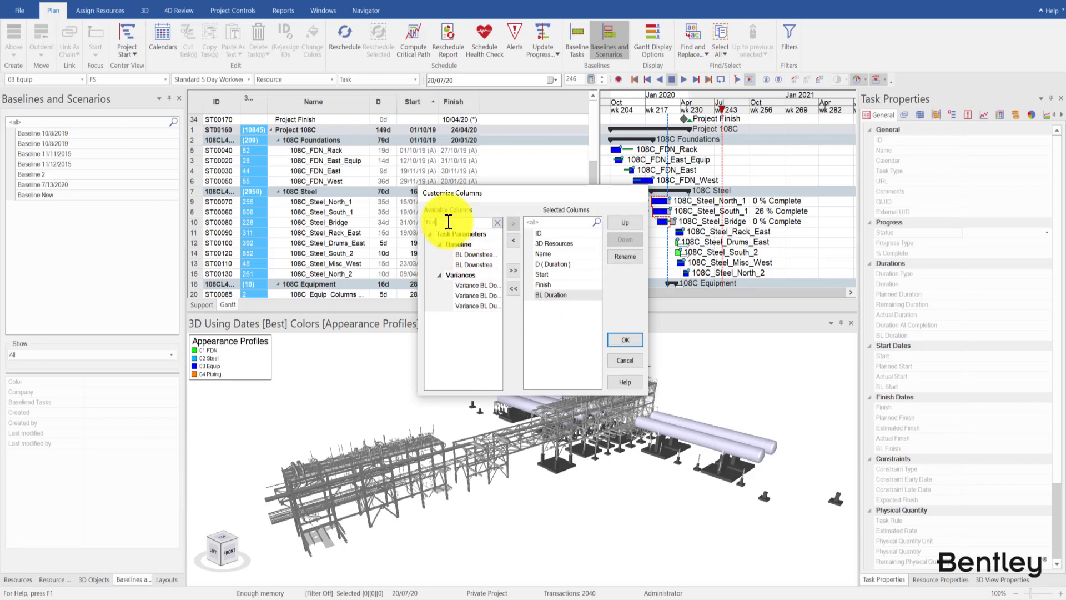
text(bl s)
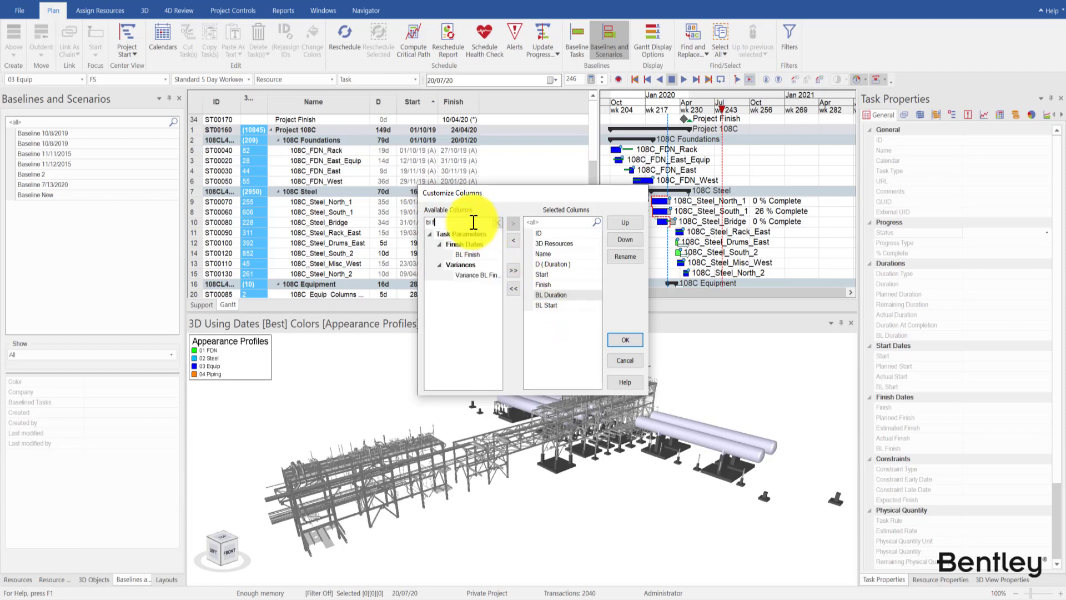
click(513, 225)
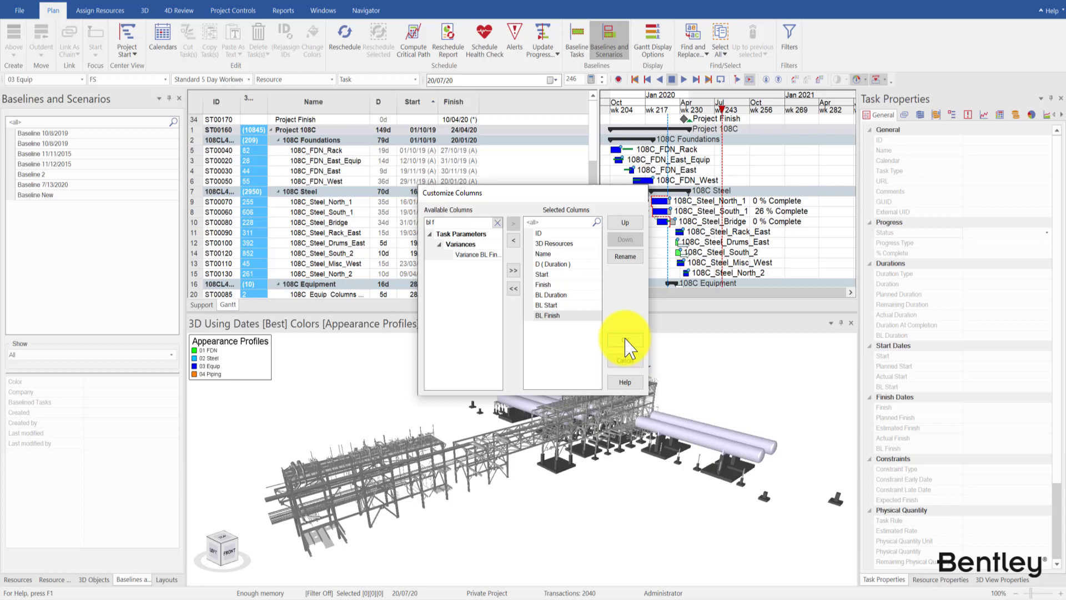
click(624, 351)
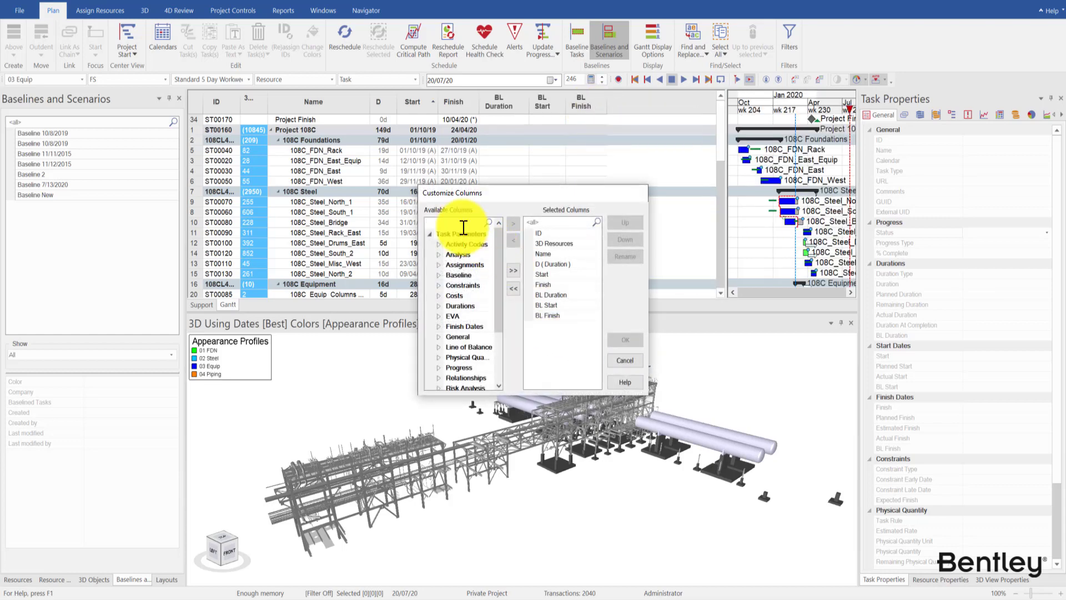
Add the TPI, Time Variance and Include in TPI columns to the task table
text(tpi)
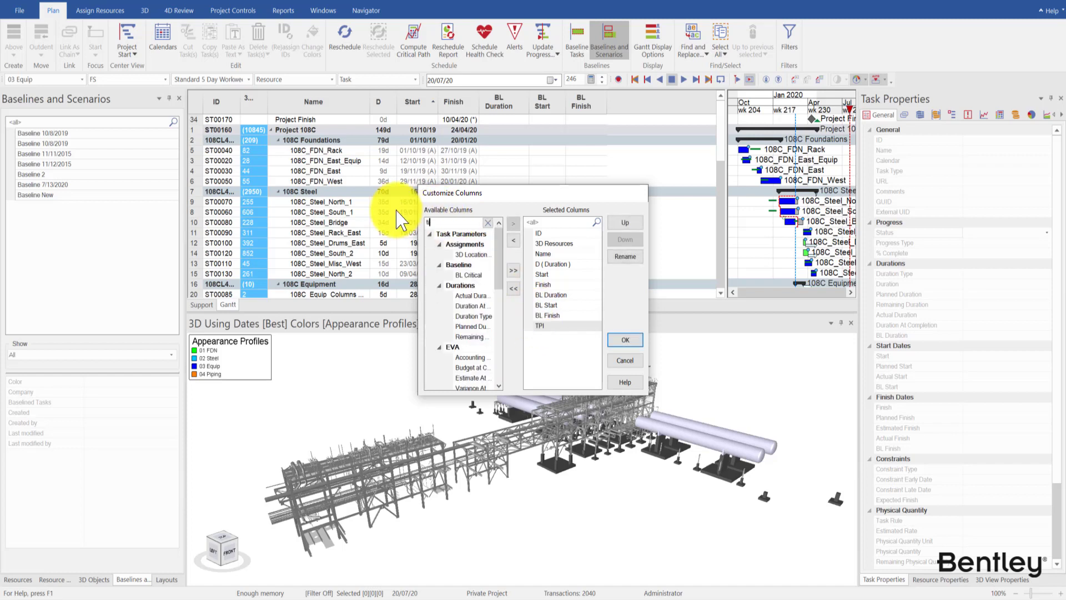
text(ime)
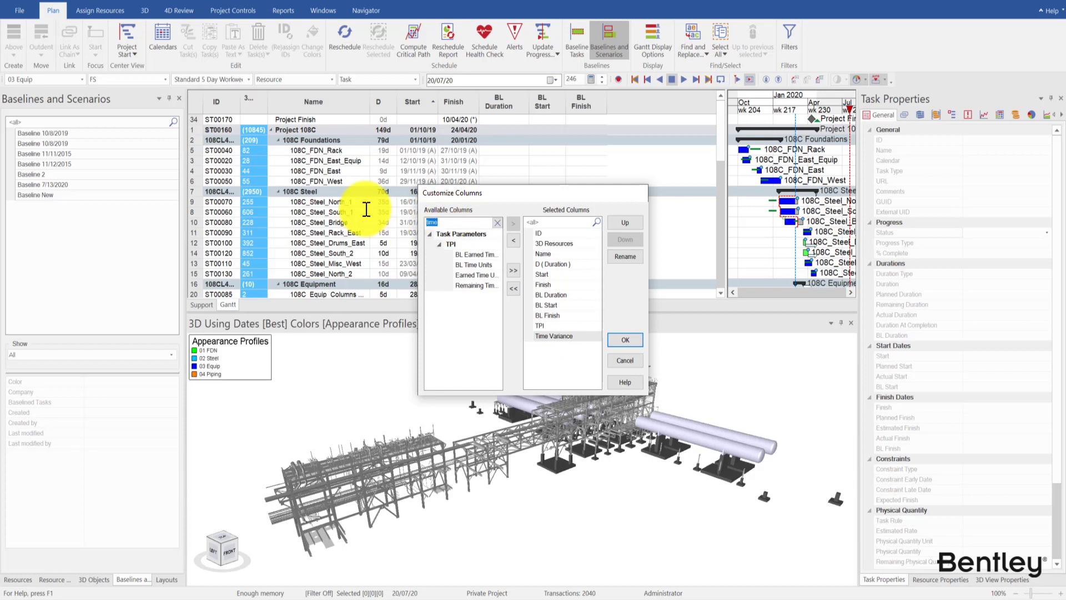
text(tpi)
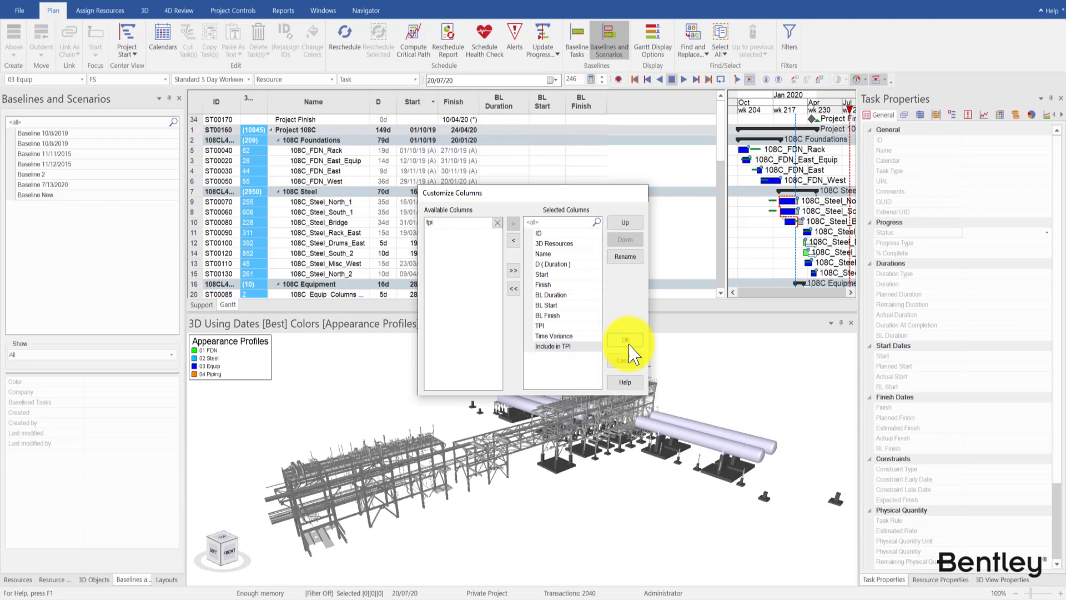
click(623, 340)
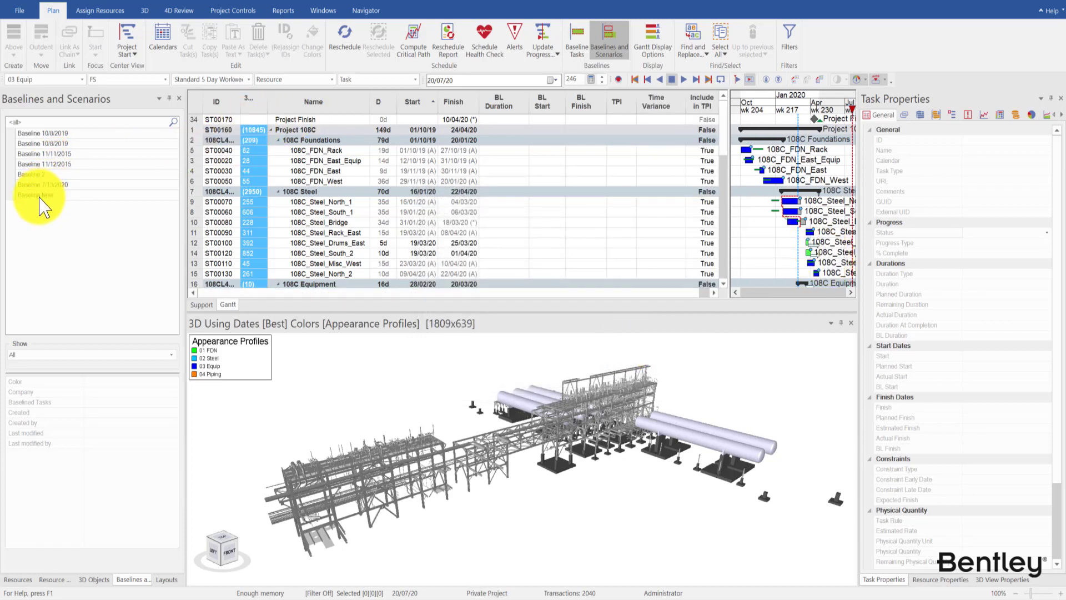
Make Baseline New the active baseline for the schedule comparison
click(40, 195)
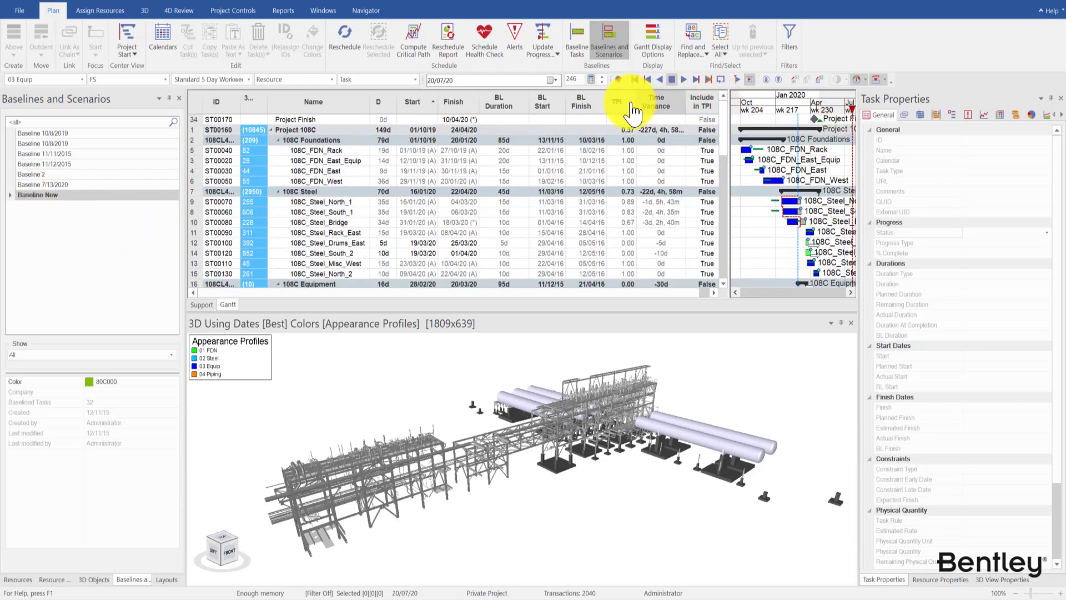
Add a green-background TPI formatting rule named 'TPI > 1 (Ahead)'
right_click(633, 103)
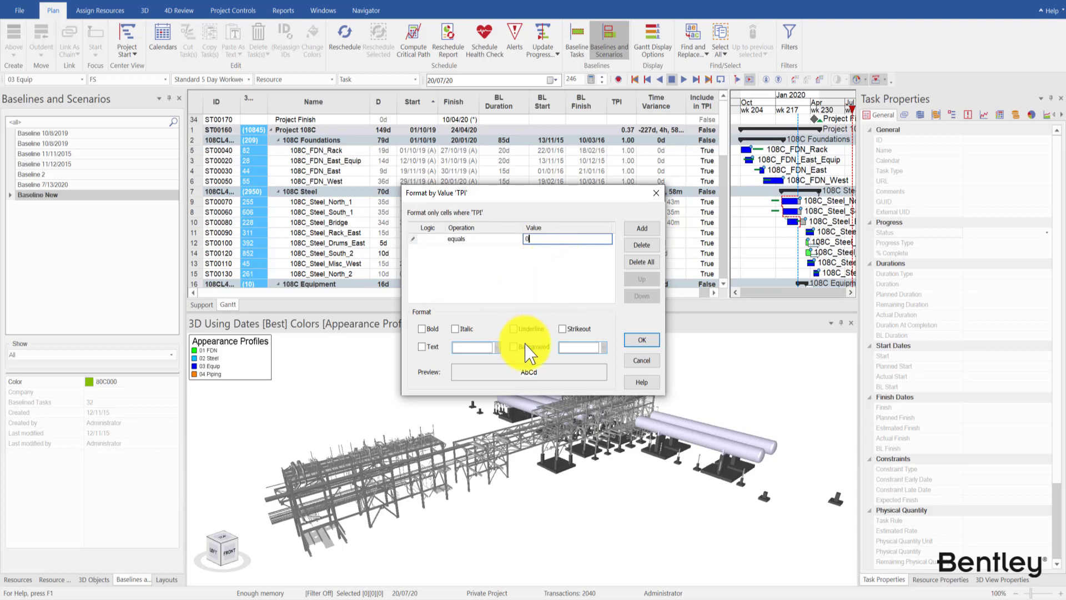
click(513, 346)
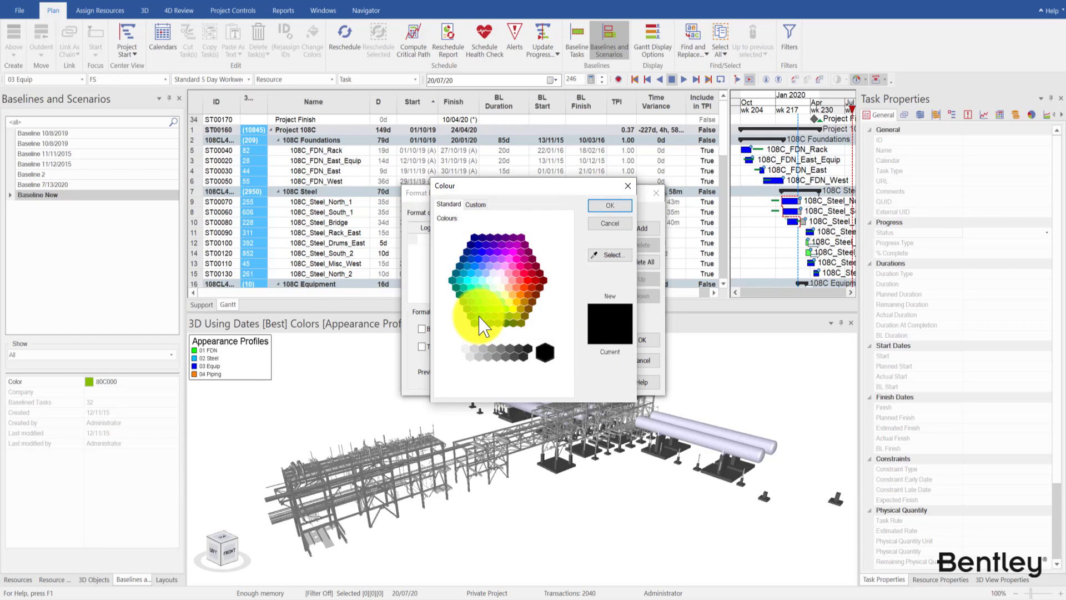
click(609, 205)
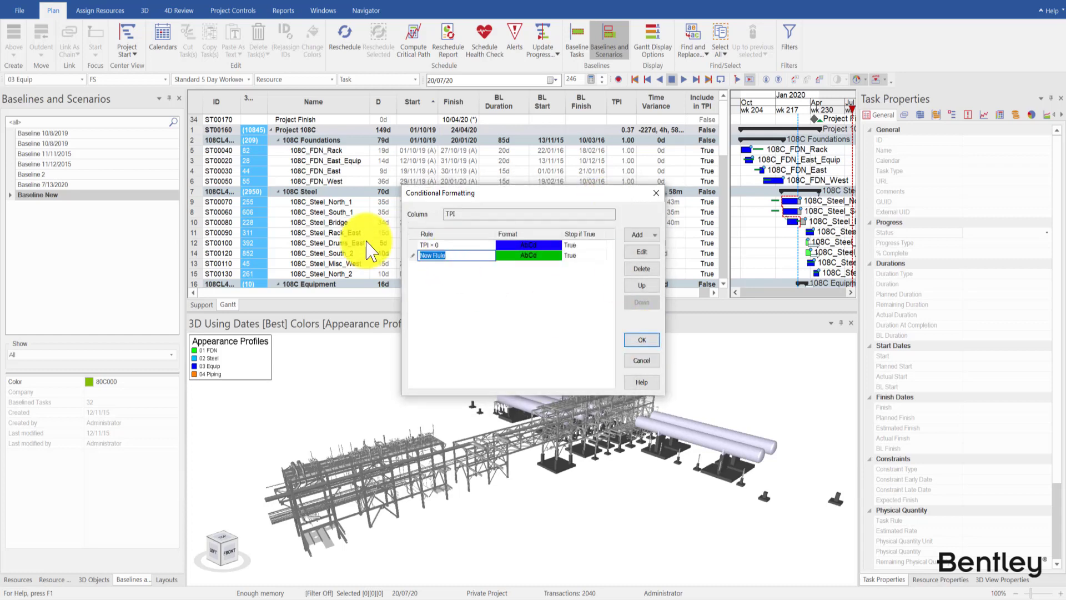
text(TPI > 1 (Ahead))
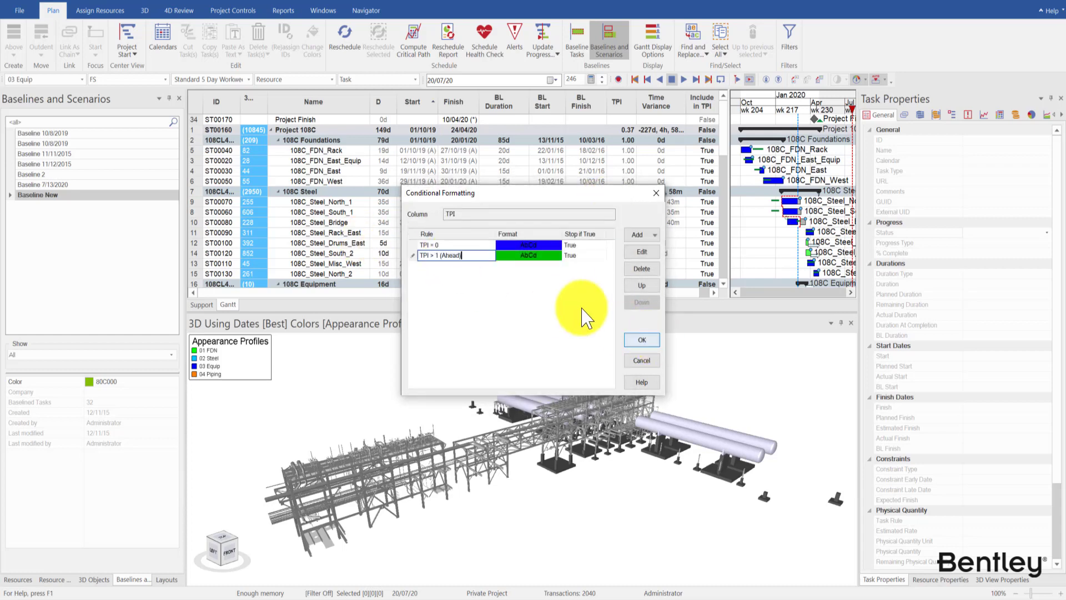
Add the blue (0), red (behind) and light-blue (on time) TPI rules and apply them
click(639, 251)
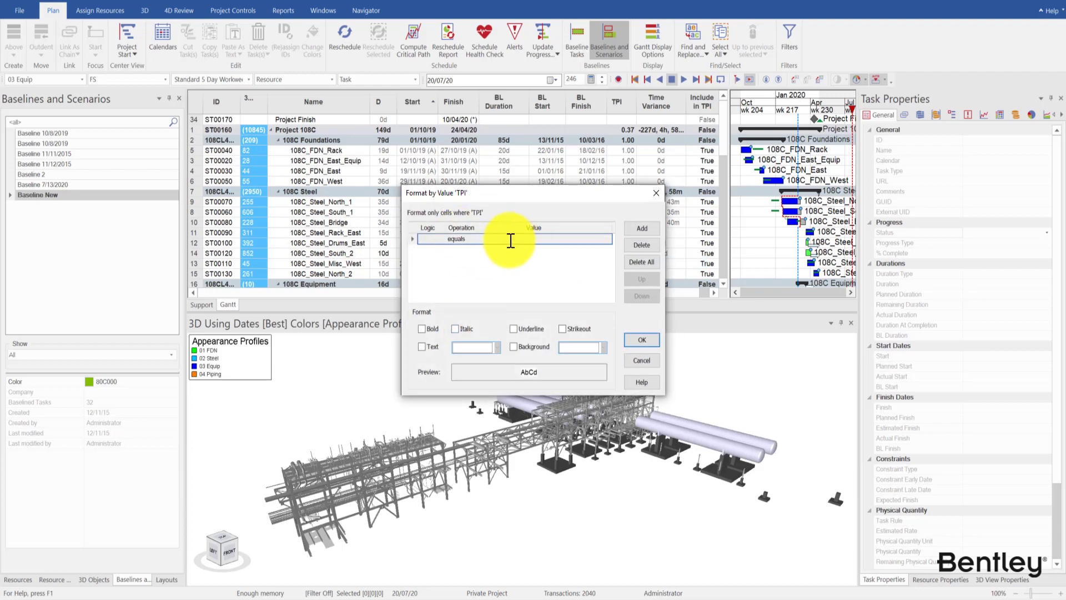
click(461, 239)
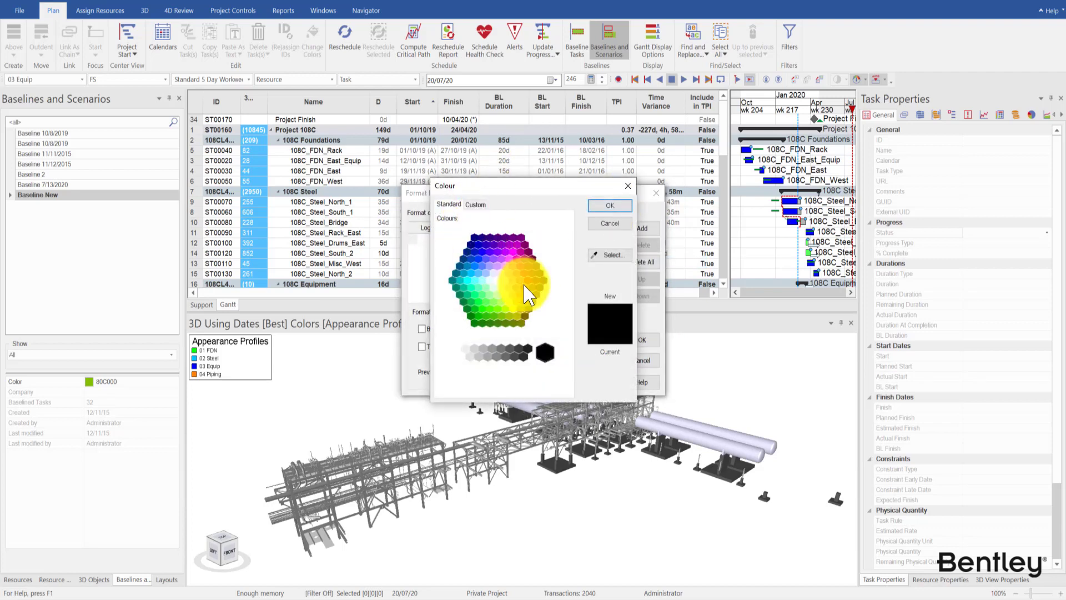
click(608, 206)
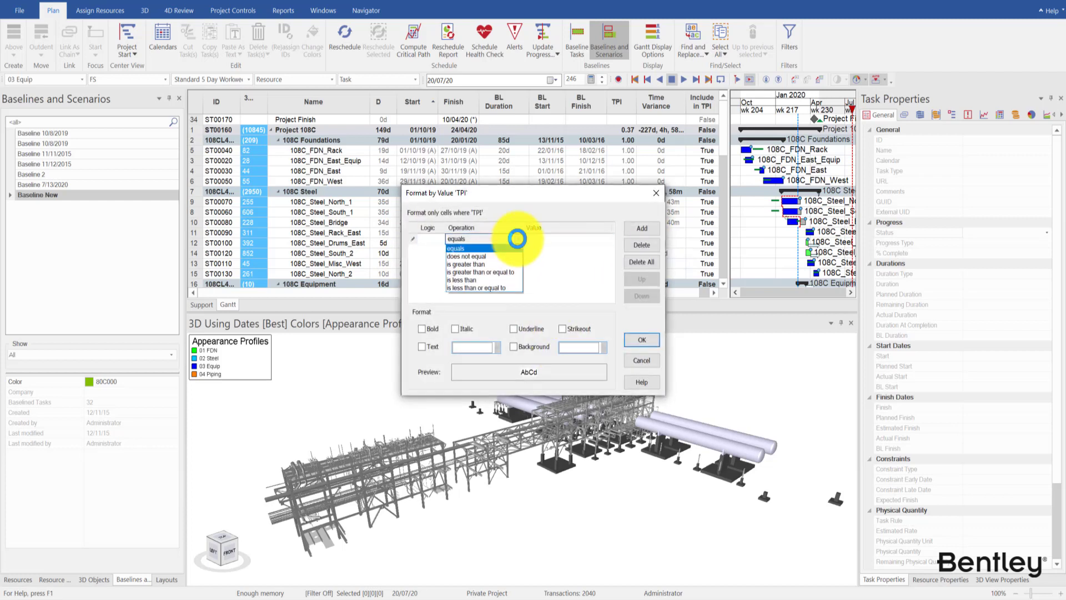
click(455, 239)
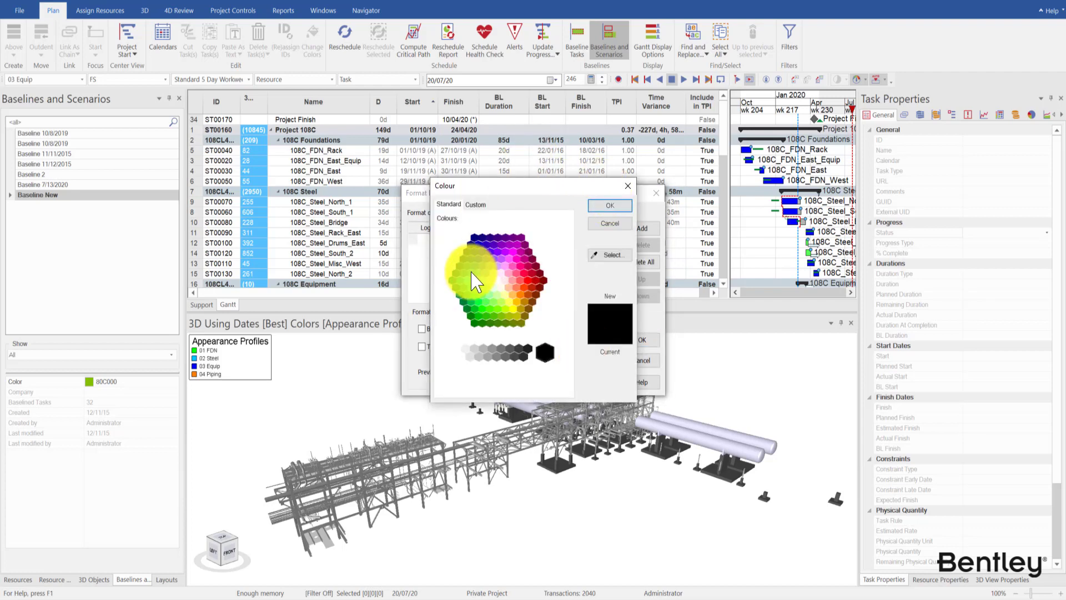
click(609, 223)
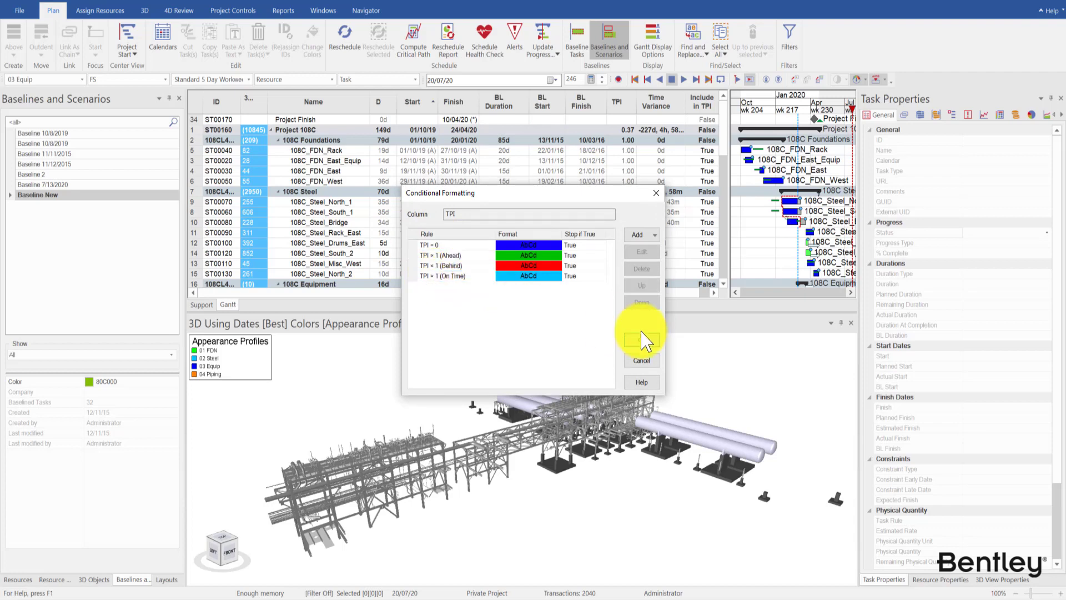
click(642, 339)
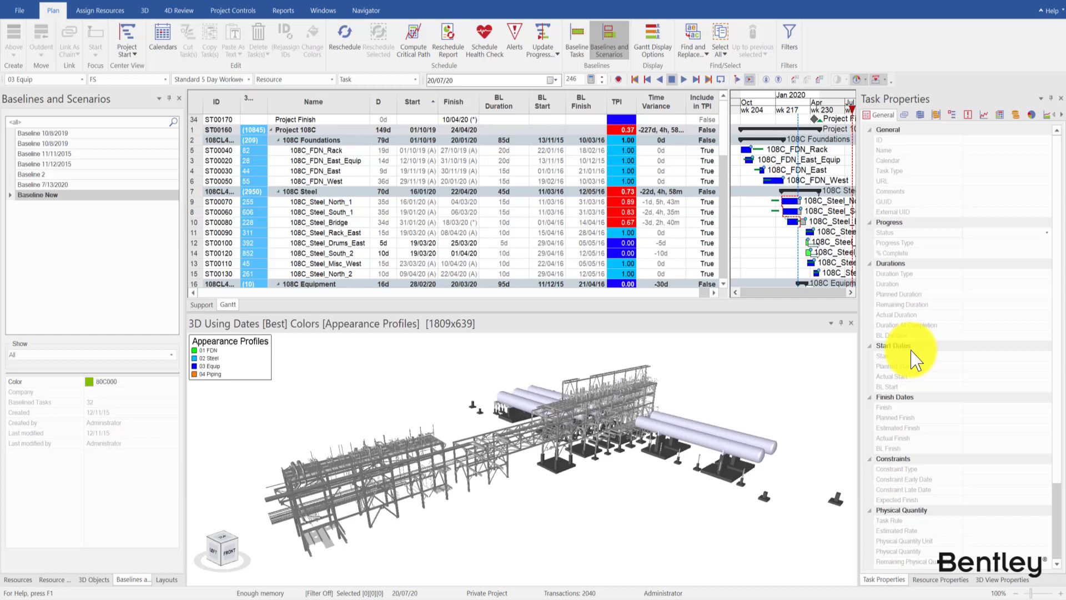
Set the 3D view Color Mode to Task Table Column using TPI, with the legend enabled
click(1001, 580)
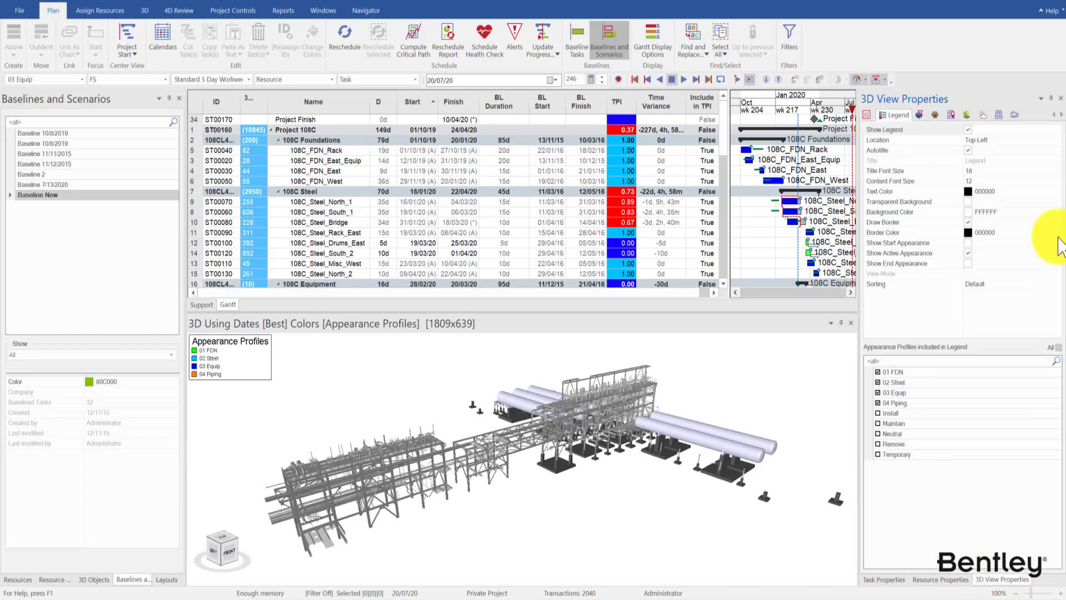
click(884, 115)
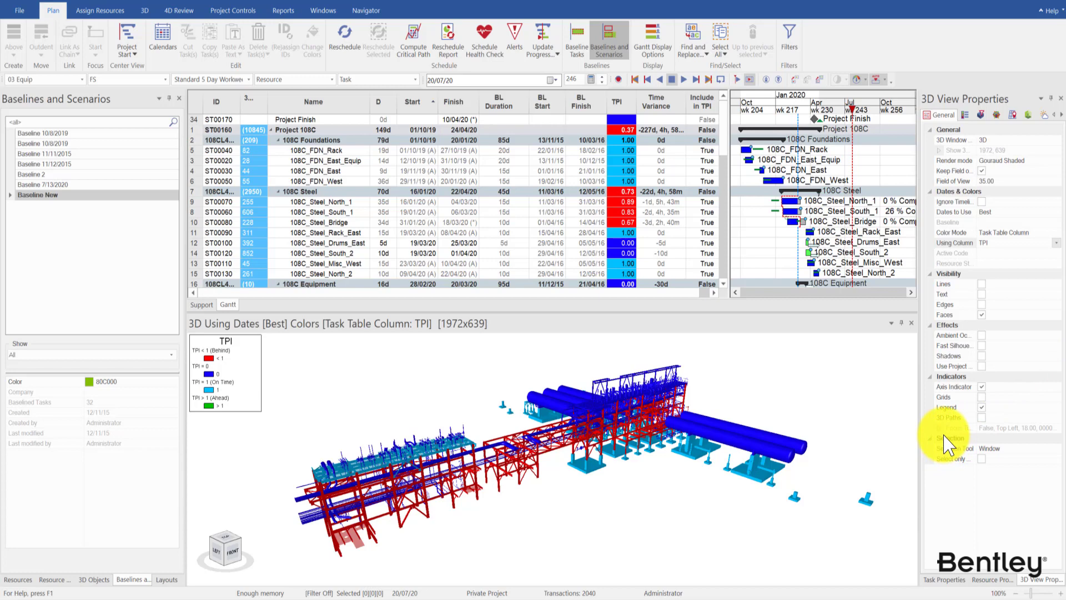
Set the TPI legend's content font size to 16
click(949, 114)
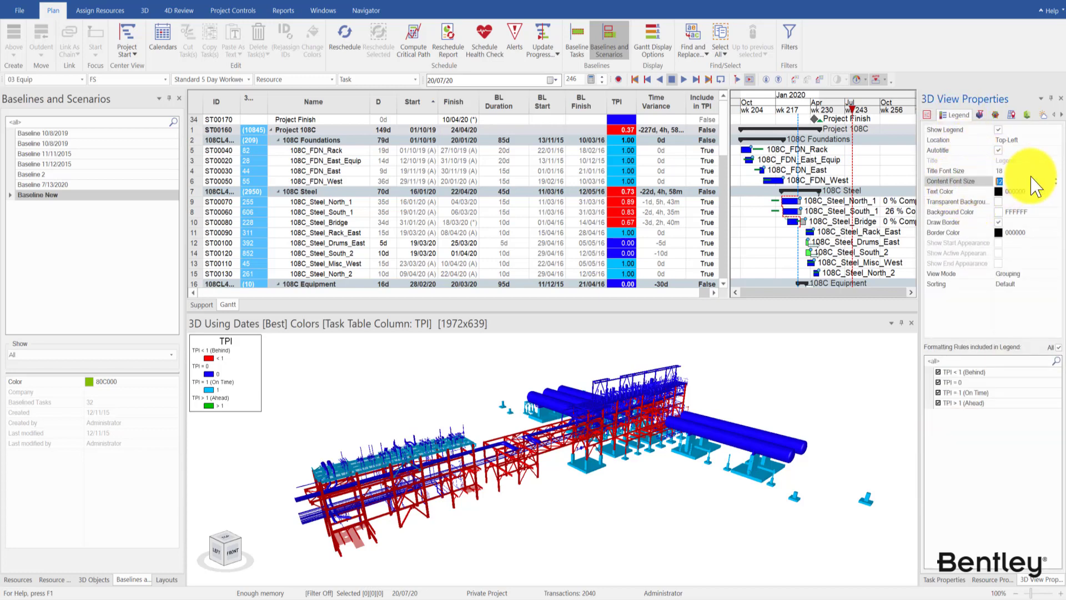
click(1005, 182)
text(16)
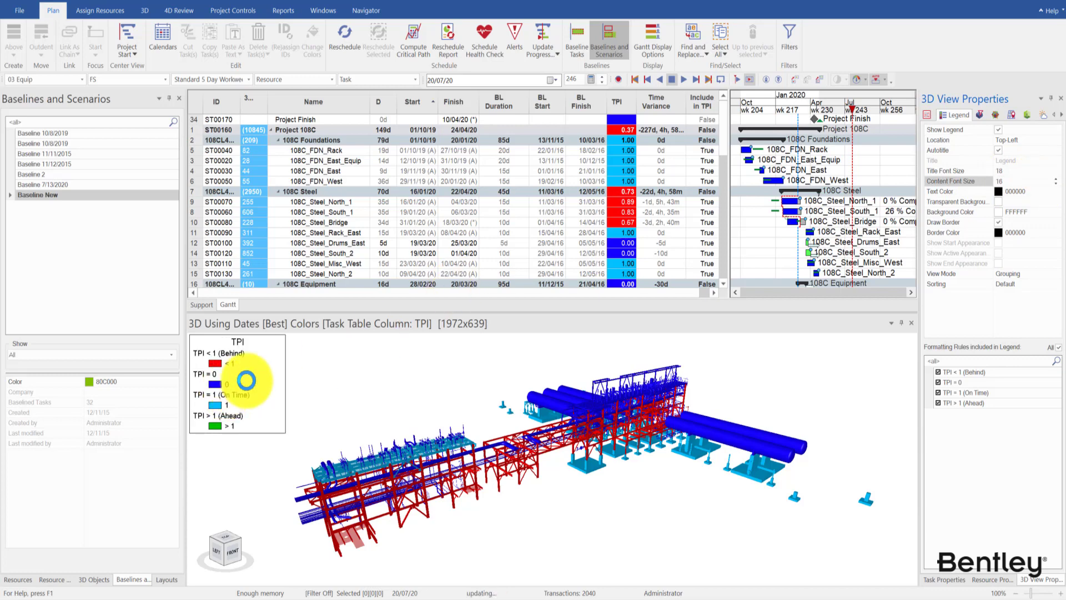
mouse_move(808, 333)
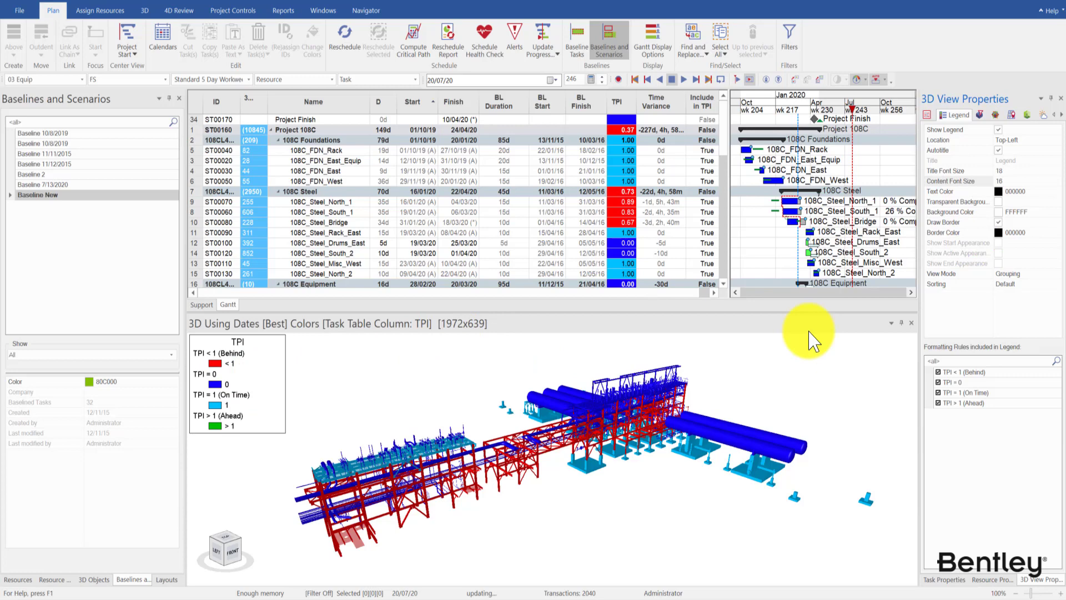